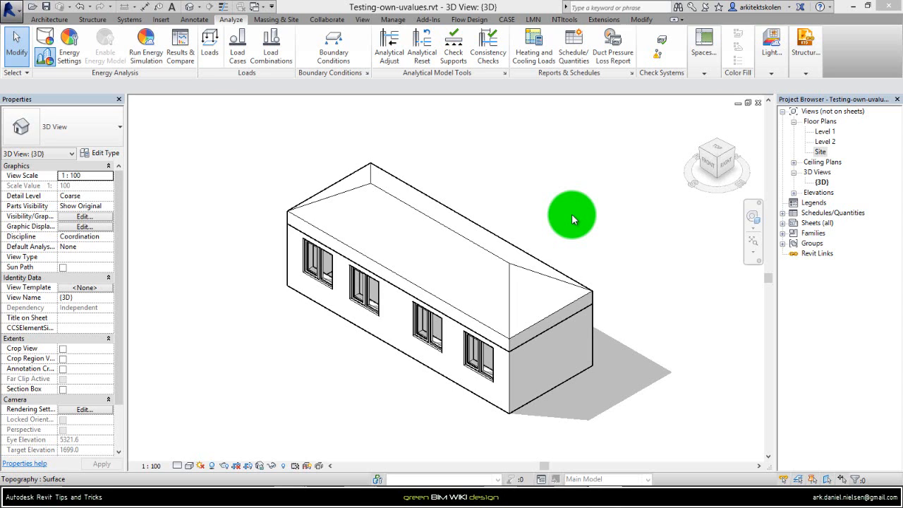
pyautogui.moveTo(522, 268)
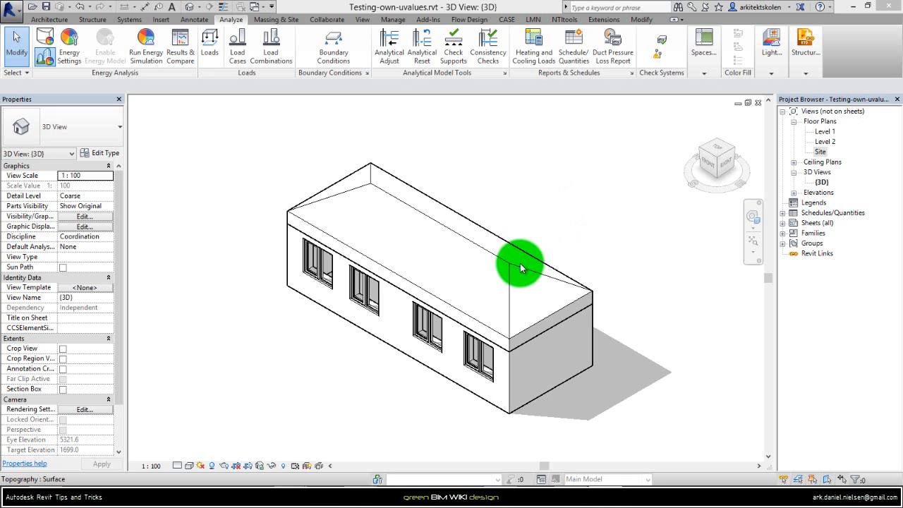
pyautogui.moveTo(358, 362)
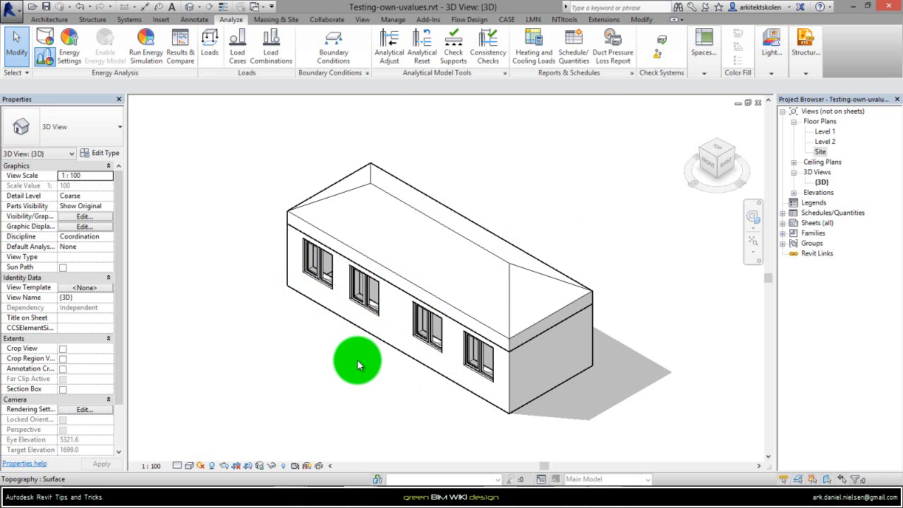
# - Select the second 12x12M window on the house's long wall in the 3D view
pyautogui.click(364, 286)
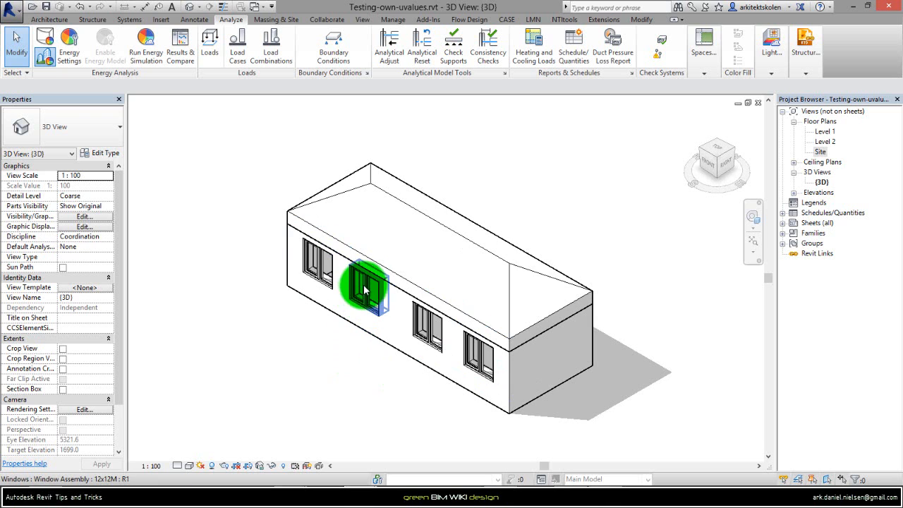
pyautogui.click(366, 286)
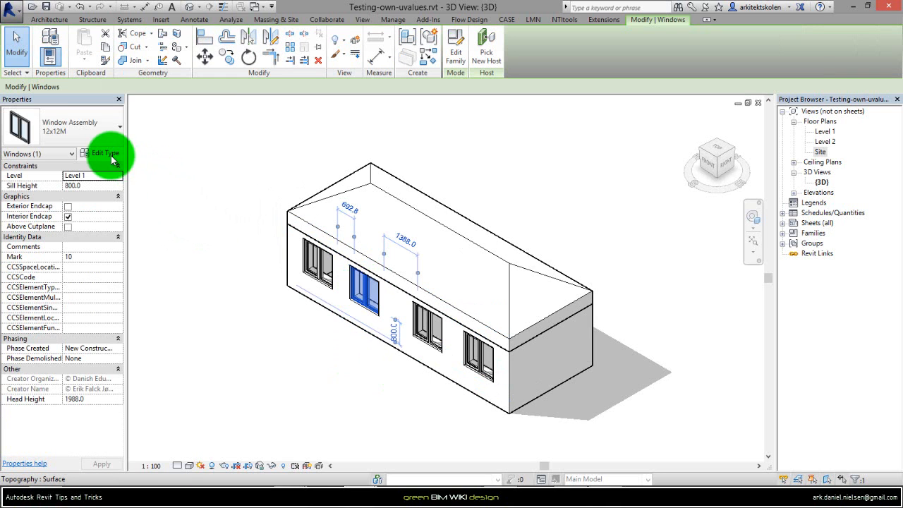
# - Assign Double glazing - 1/4 in bluegreen/low-E (e = 0.05) as the 12x12M type's analytic construction
pyautogui.click(105, 153)
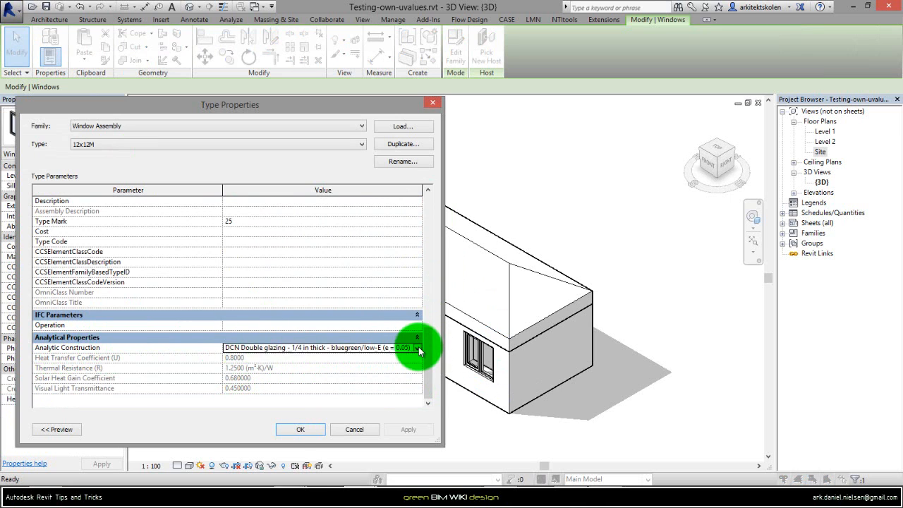
pyautogui.click(416, 347)
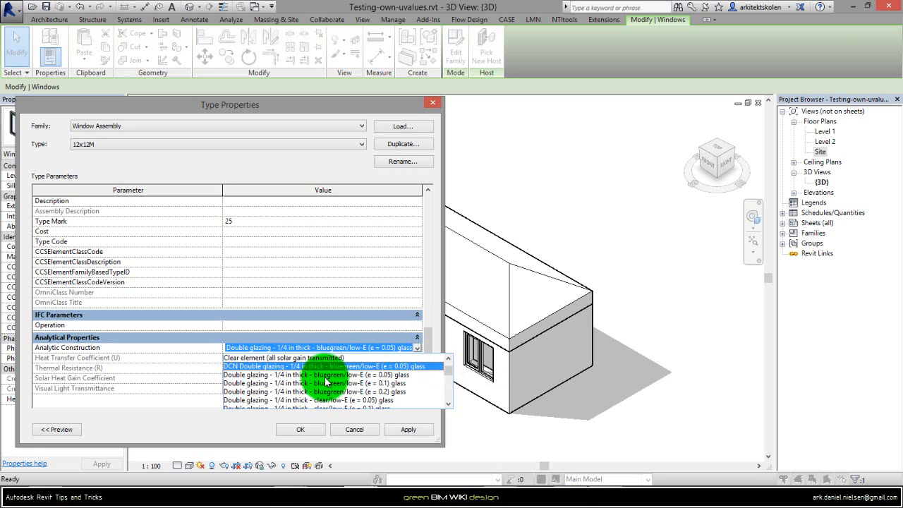
pyautogui.click(322, 348)
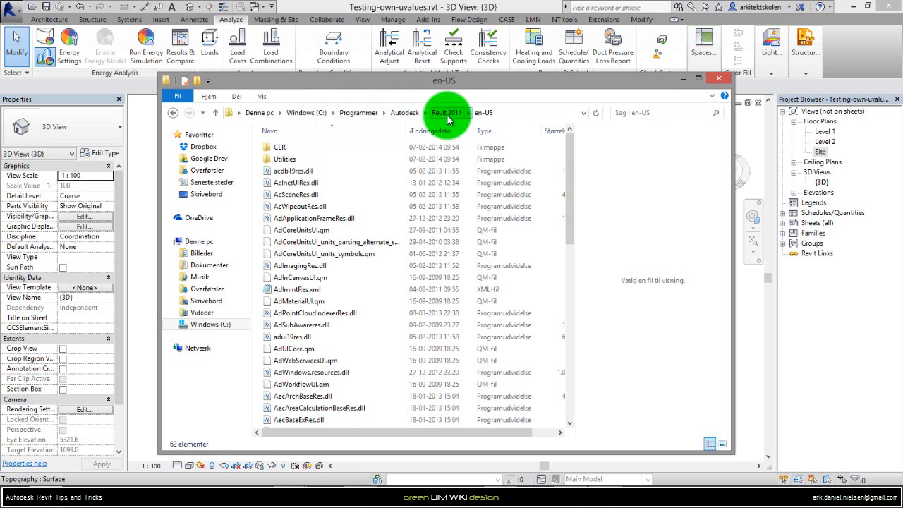
# - Browse to Revit 2014\en-US and bring up the open-with choices for Constructions.xml
pyautogui.click(446, 113)
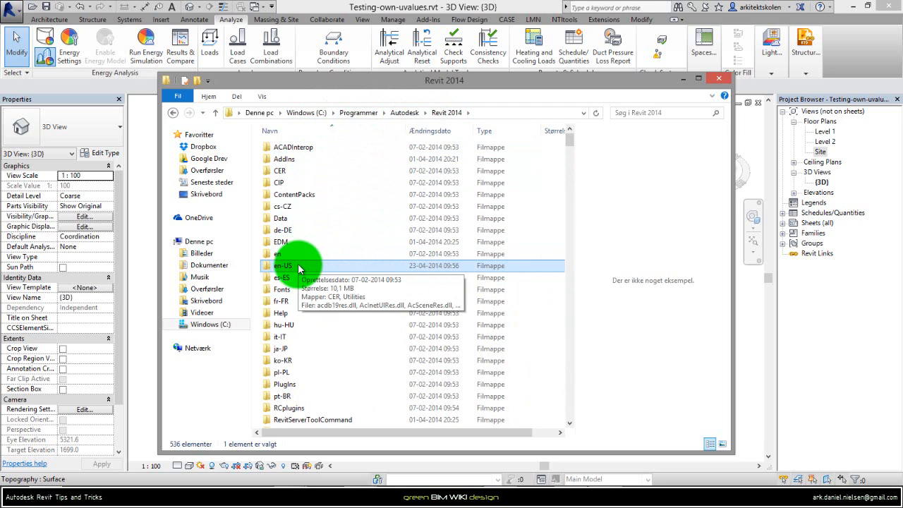
pyautogui.doubleClick(283, 265)
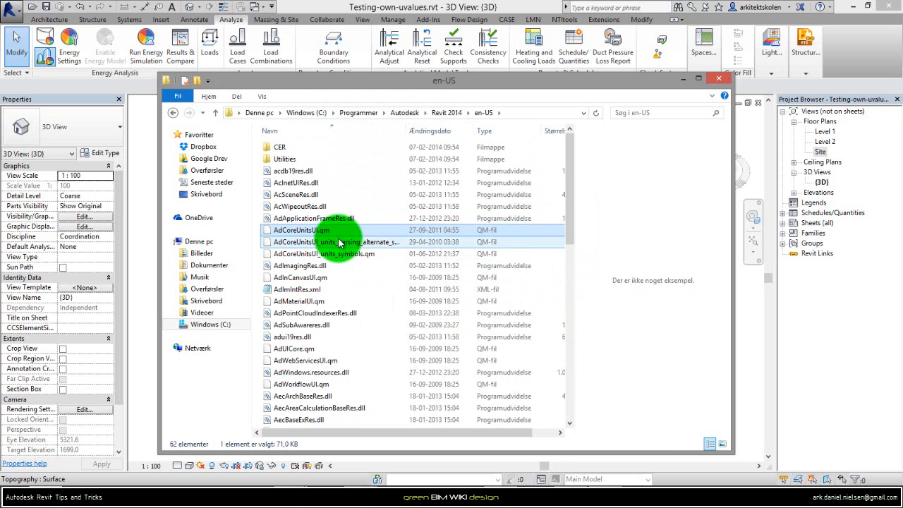
pyautogui.click(305, 160)
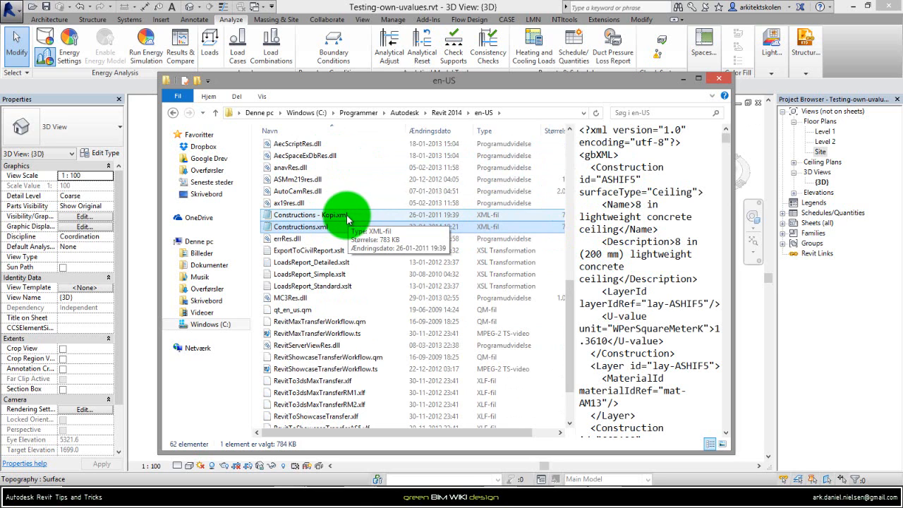
pyautogui.click(303, 226)
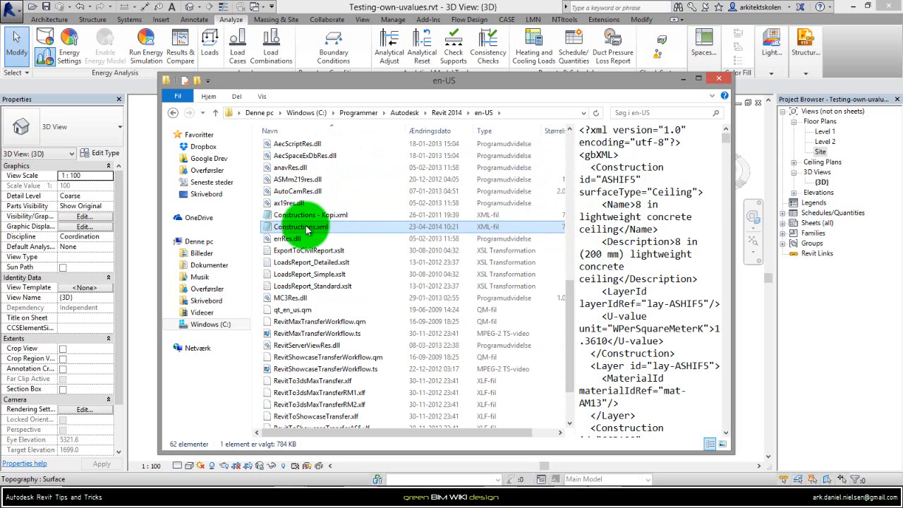
pyautogui.moveTo(303, 227)
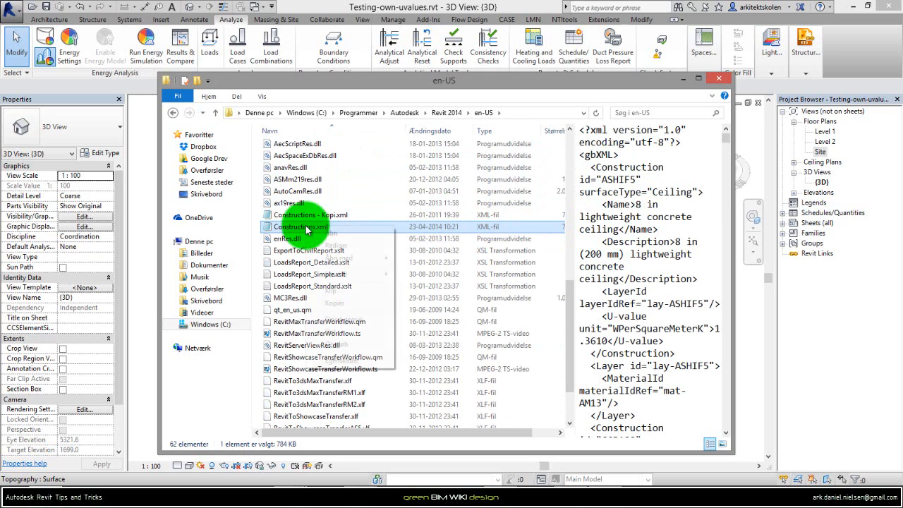
pyautogui.rightClick(302, 226)
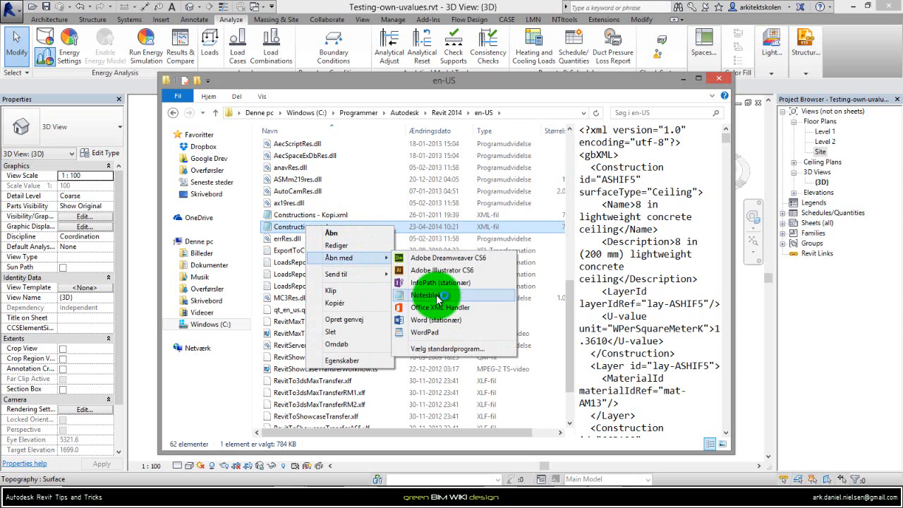
# - Open Constructions.xml in Notepad and highlight the first Construction block as an example
pyautogui.click(423, 295)
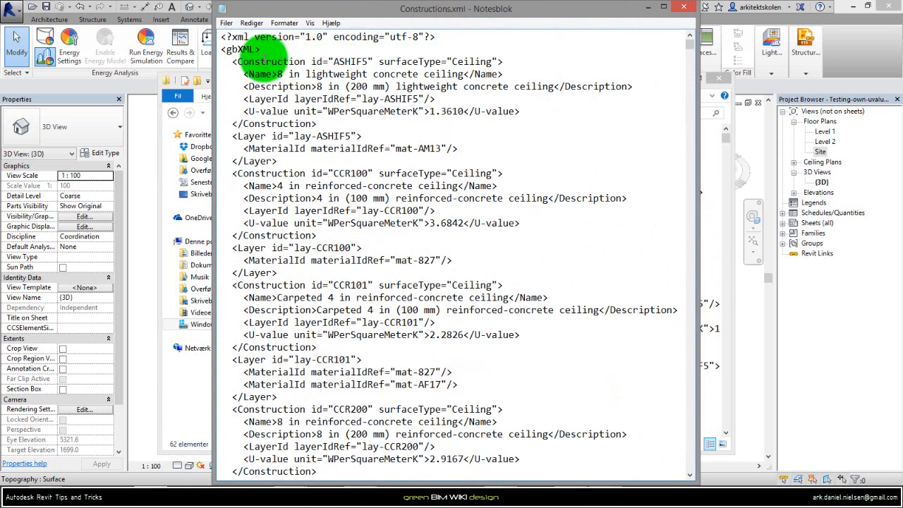
pyautogui.moveTo(239, 61); pyautogui.dragTo(515, 112)
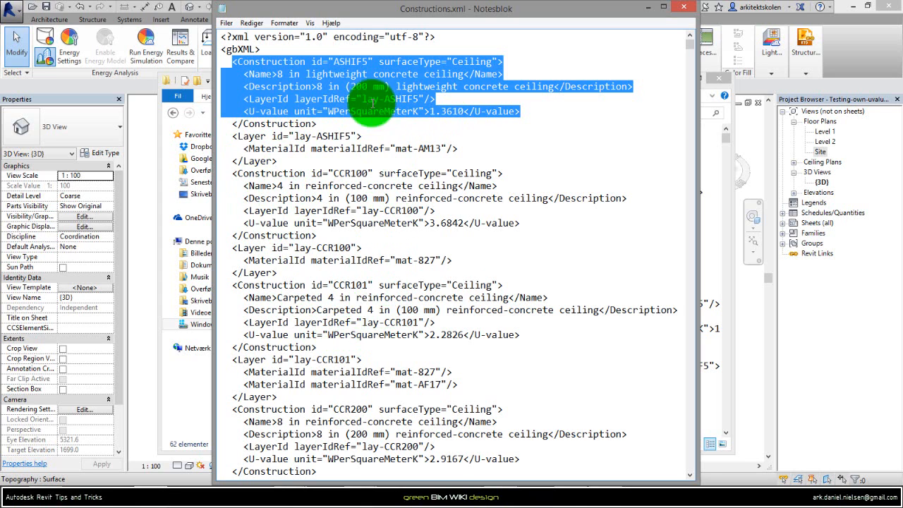
pyautogui.click(318, 74)
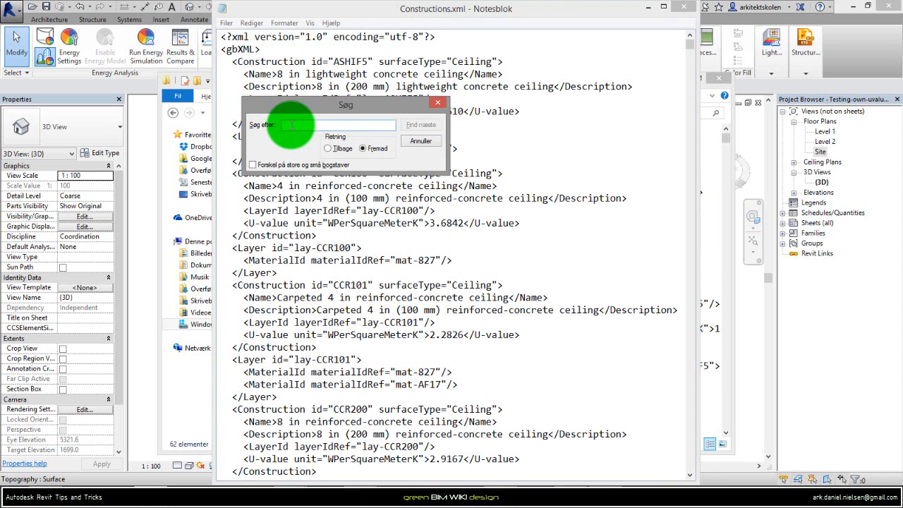
# - Search for "window" to reach the first Low-E double glazing window type entry
pyautogui.write('window')
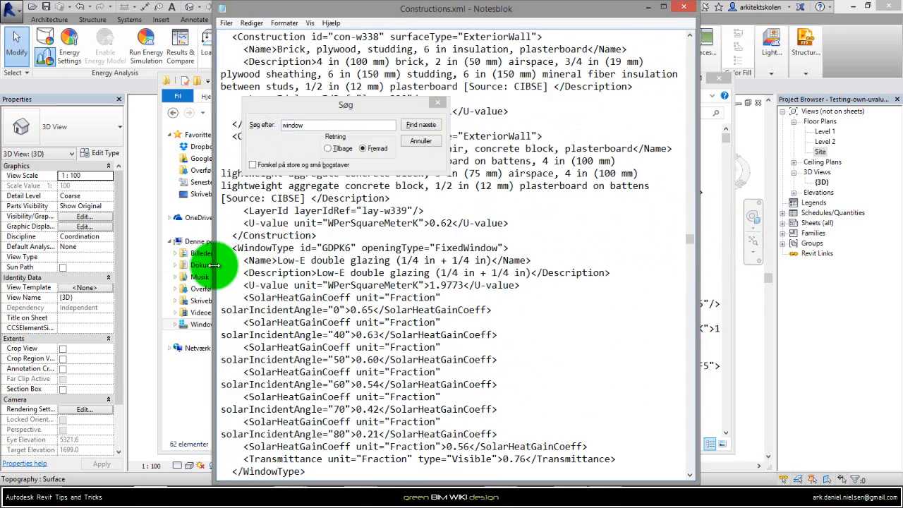
pyautogui.click(421, 124)
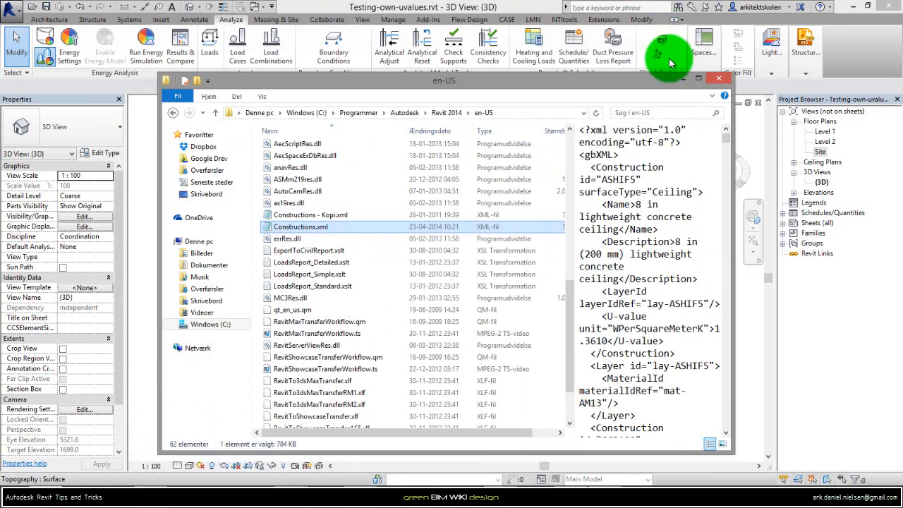
# - Return to Revit and reopen the 12x12M window's type properties
pyautogui.click(719, 78)
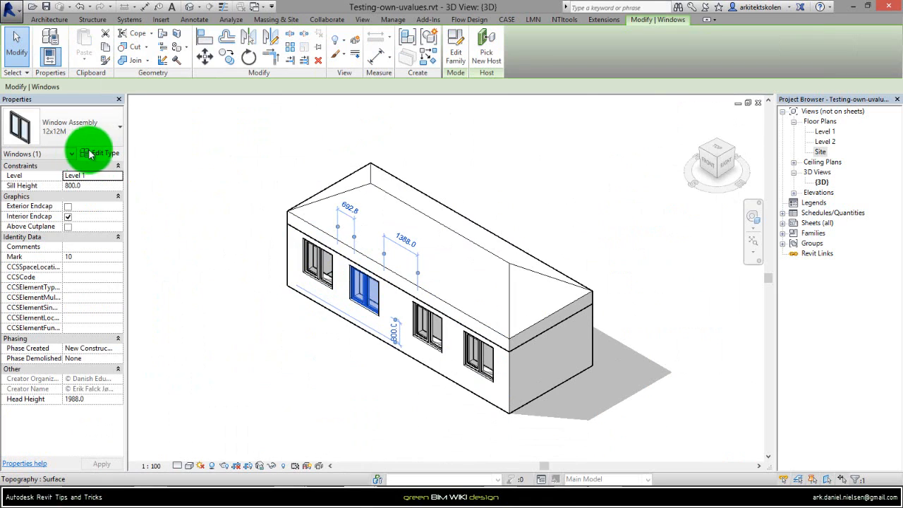
pyautogui.click(90, 153)
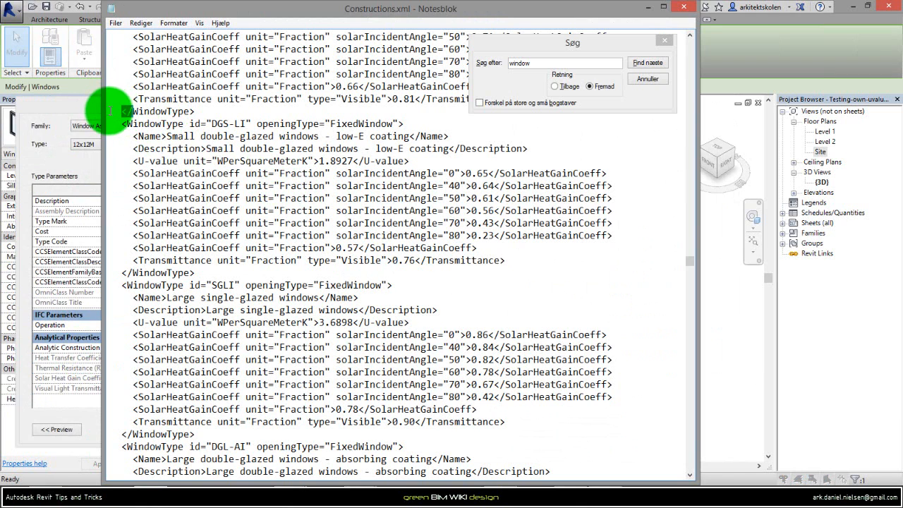
# - Select and copy the DGS-LI small double-glazed low-E window type block
pyautogui.moveTo(113, 111); pyautogui.dragTo(504, 260)
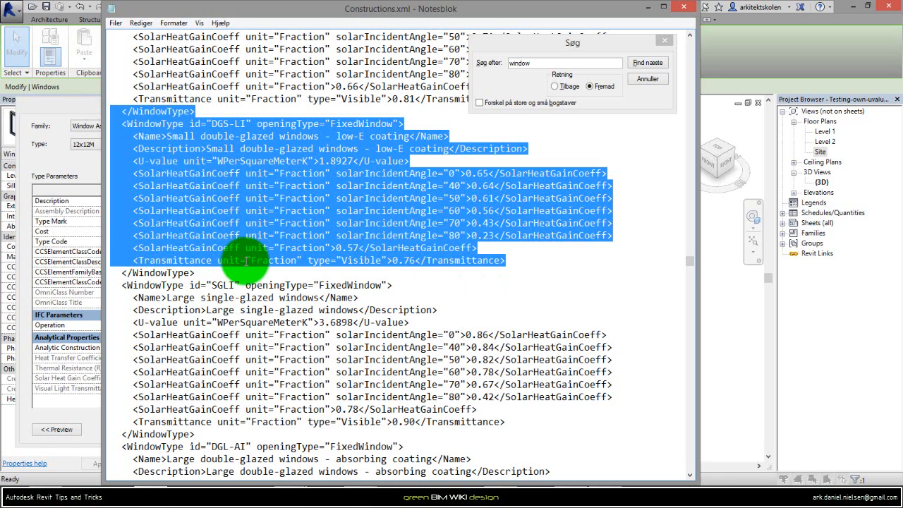
pyautogui.moveTo(286, 272)
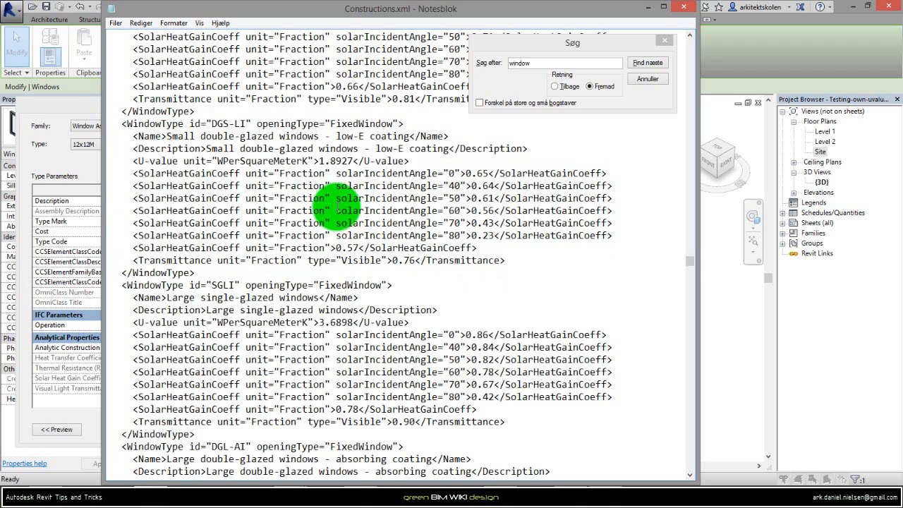
pyautogui.moveTo(337, 206)
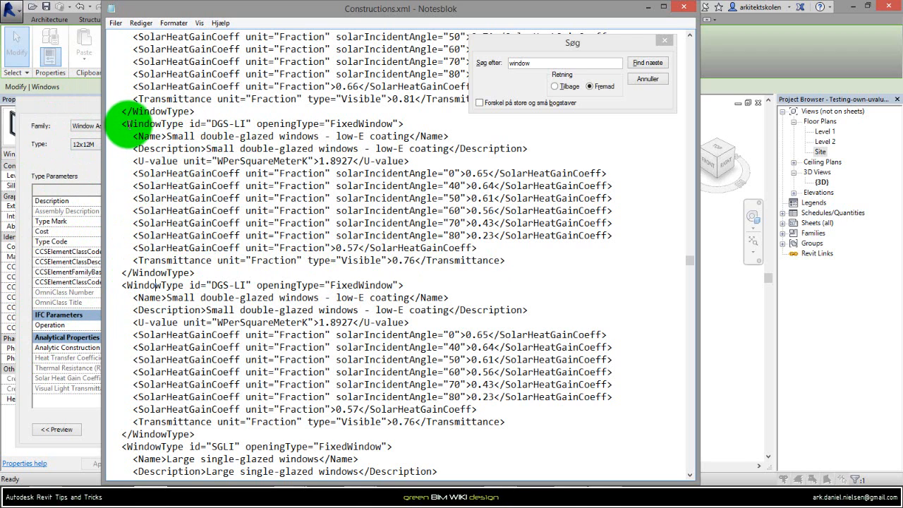
# - Give the pasted duplicate id DCN01 and begin renaming it with a 'Cuz-' prefix
pyautogui.doubleClick(156, 123)
pyautogui.write('Cuz-')
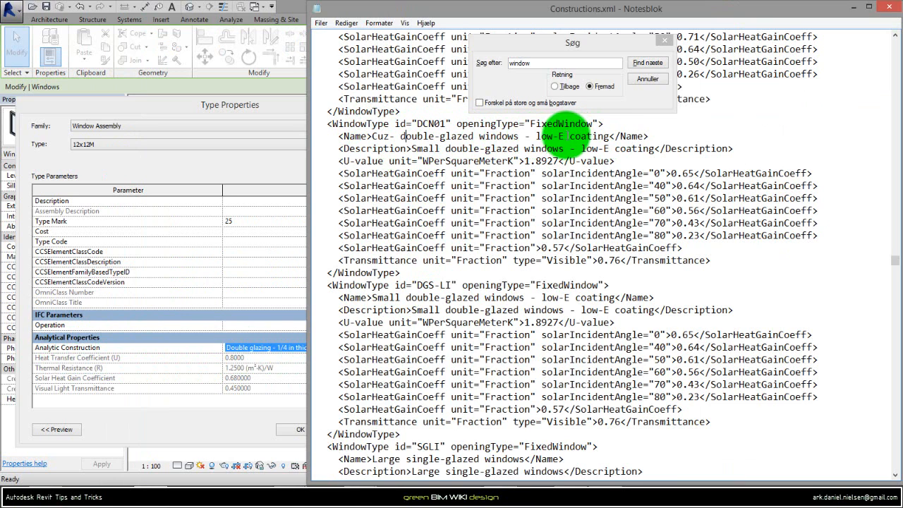
pyautogui.click(647, 62)
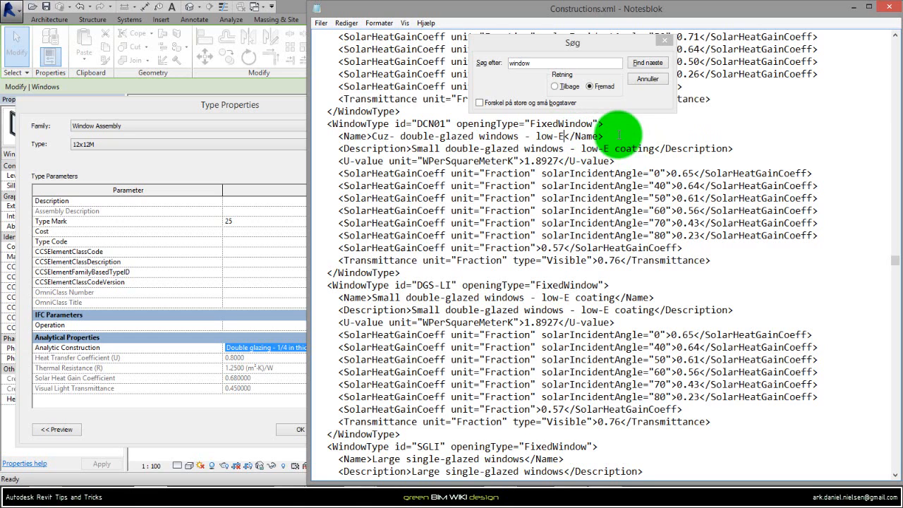
# - Replace DCN01's description with 'Cuz- double-glazed windows - low-E'
pyautogui.click(646, 62)
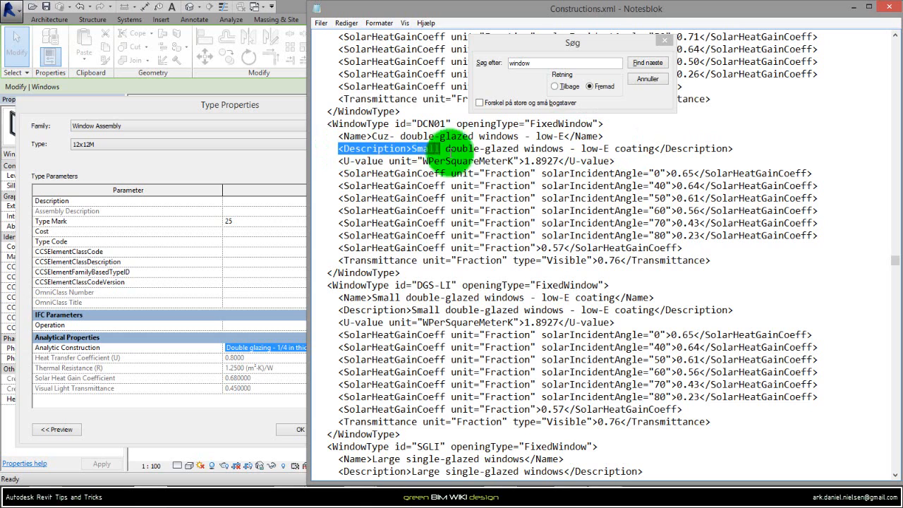
pyautogui.click(647, 62)
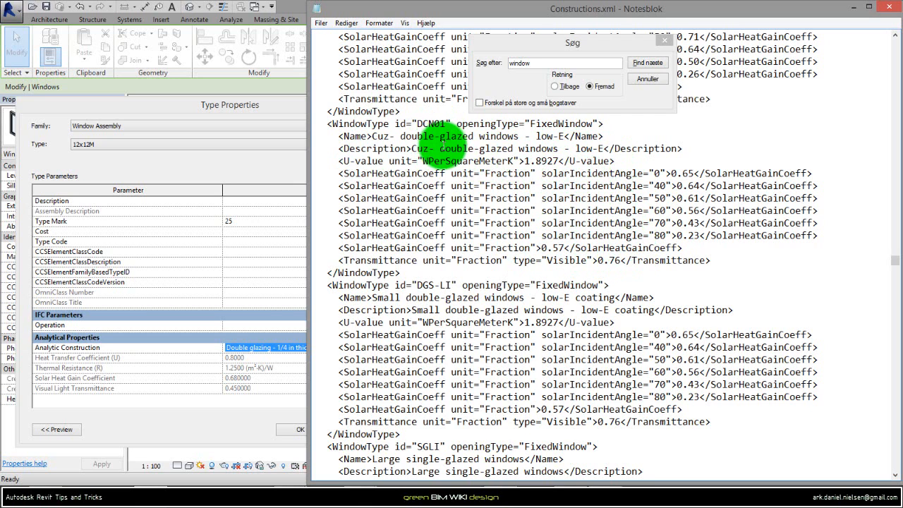
pyautogui.click(647, 63)
pyautogui.write('6')
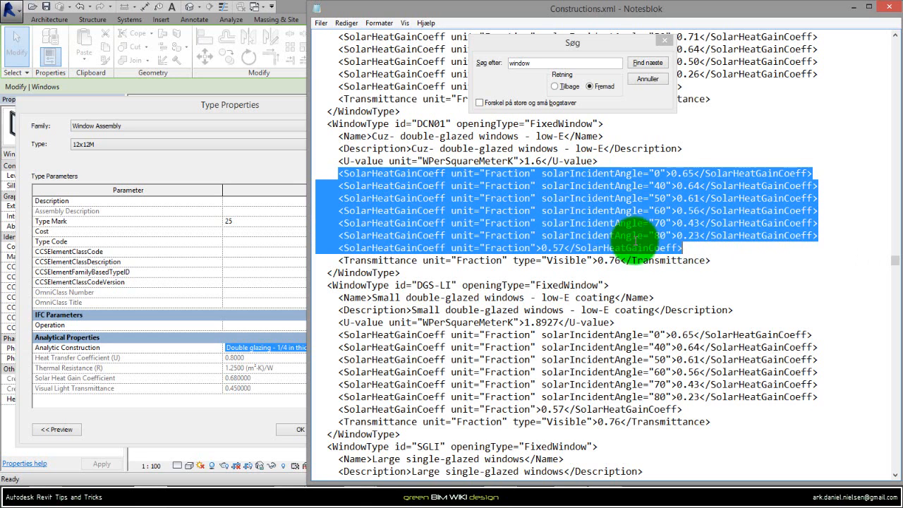
pyautogui.moveTo(540, 211)
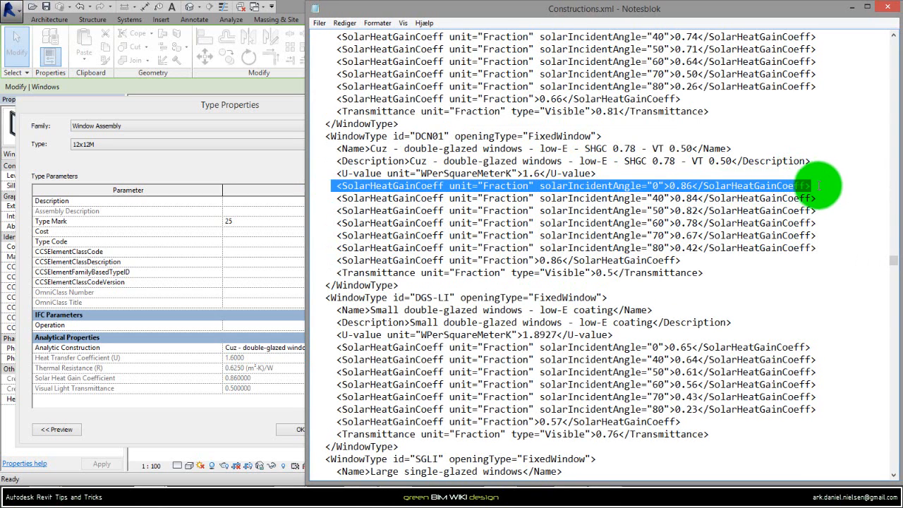
pyautogui.moveTo(208, 224)
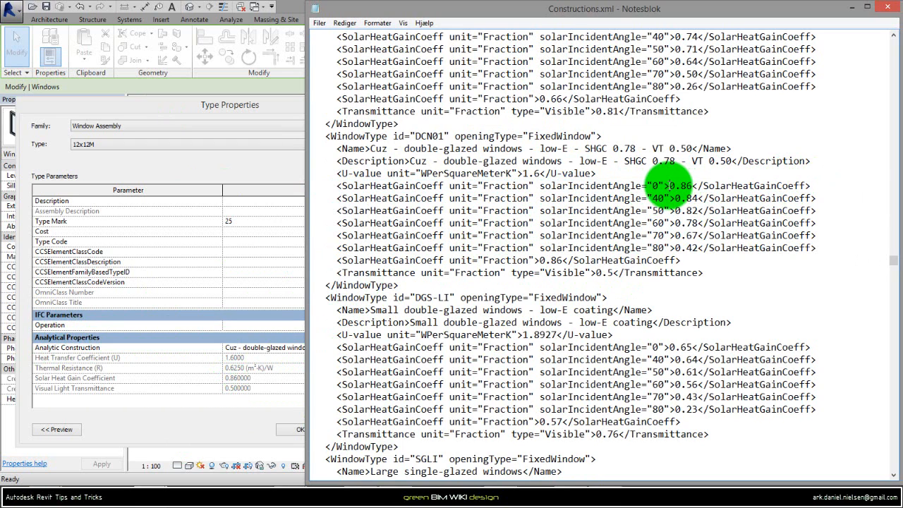
# - Change DCN01's U-value from 1.8927 to 1.6
pyautogui.doubleClick(682, 186)
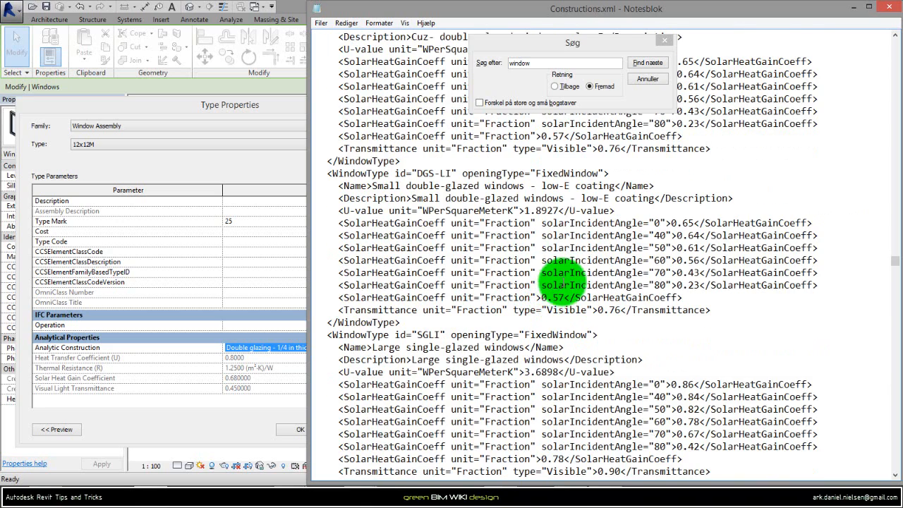
# - Replace DCN01's SolarHeatGainCoeff lines with the single-glazed values 0.86 through 0.42, overall 0.78
pyautogui.click(646, 63)
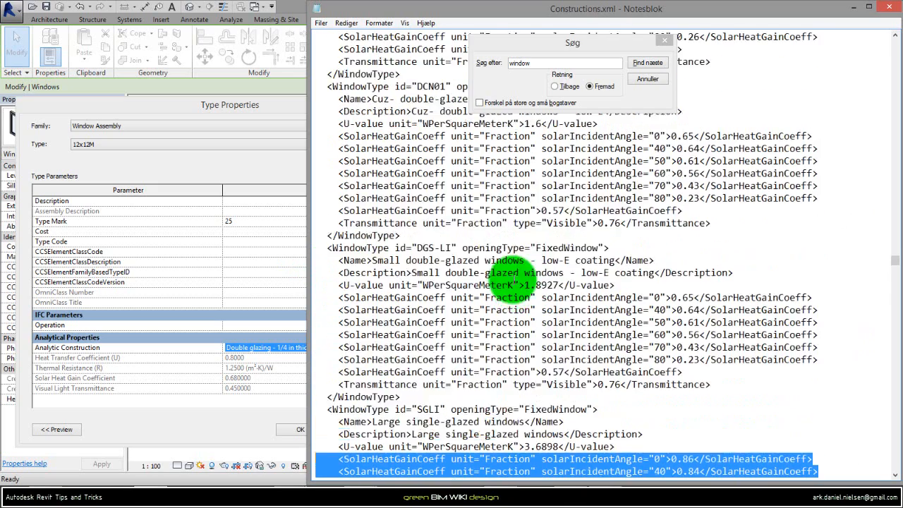
pyautogui.click(647, 63)
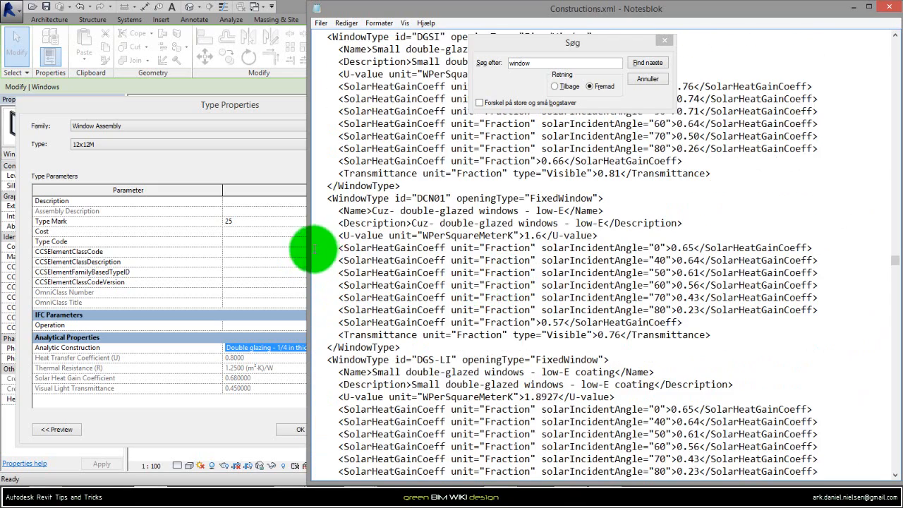
pyautogui.moveTo(338, 248); pyautogui.dragTo(699, 322)
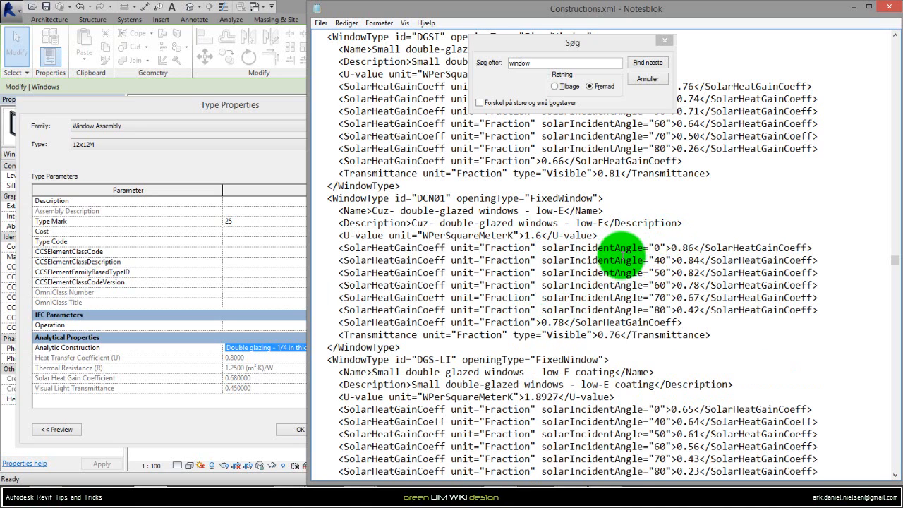
pyautogui.moveTo(642, 233)
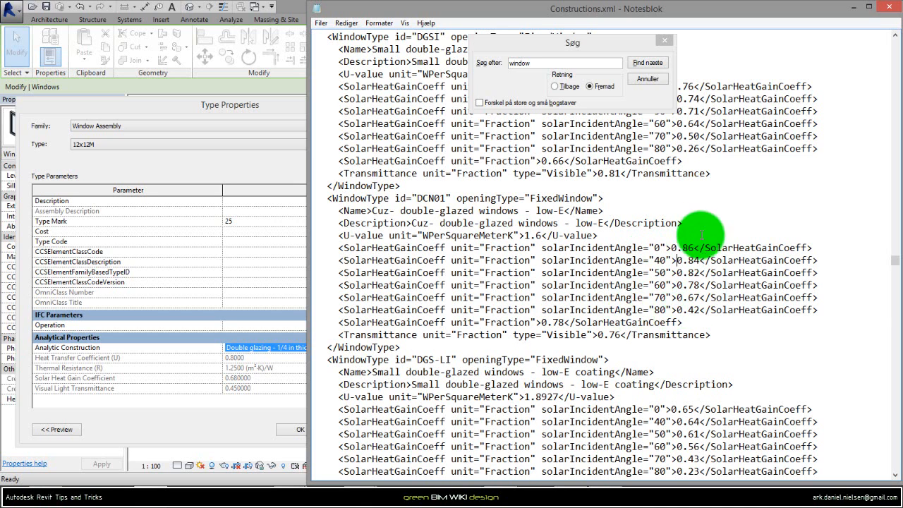
pyautogui.moveTo(718, 240)
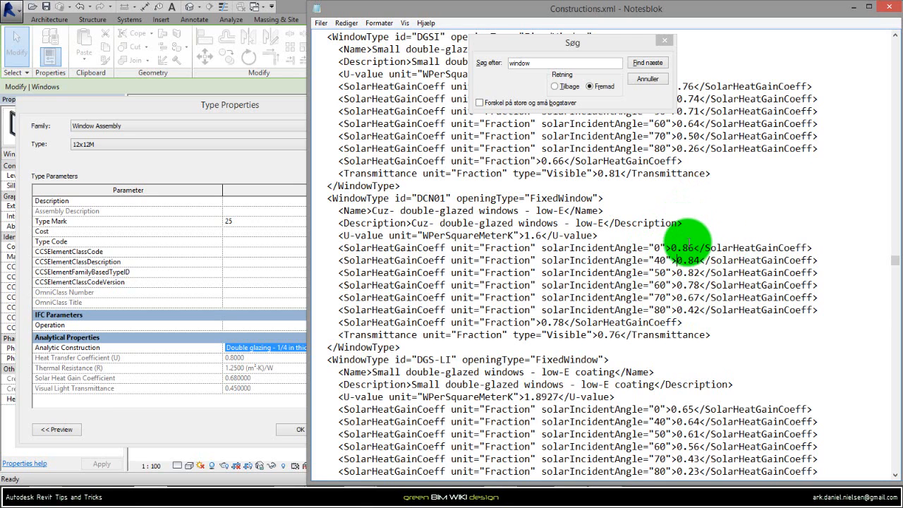
pyautogui.moveTo(653, 328)
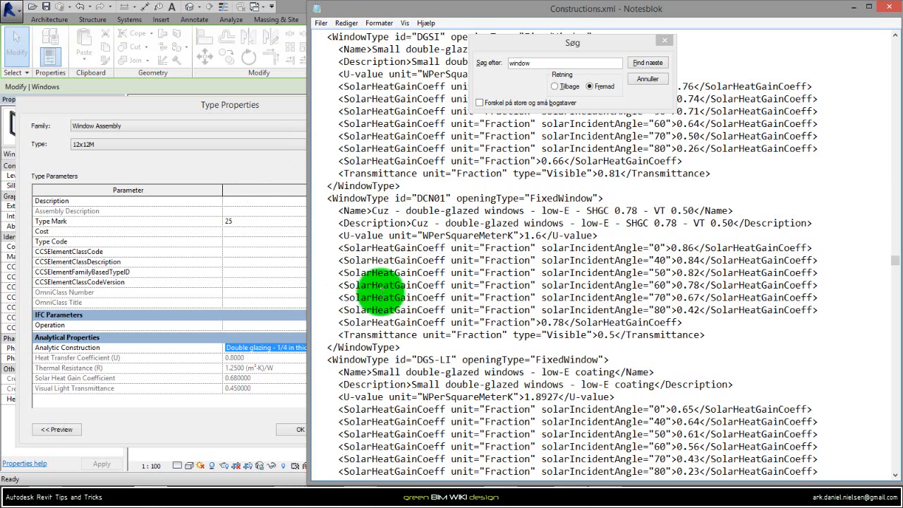
# - Copy Constructions.xml from the Desktop into Revit 2014's en-US folder, replacing the original
pyautogui.click(646, 63)
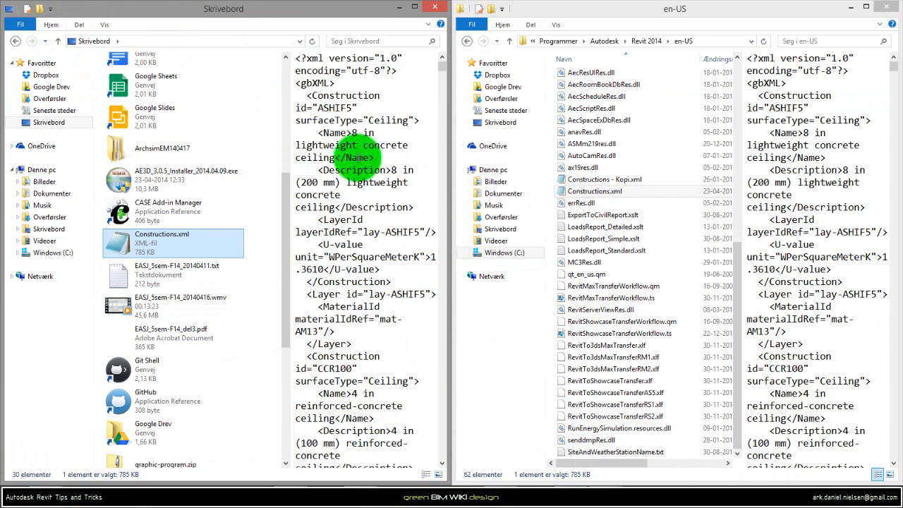
pyautogui.click(596, 191)
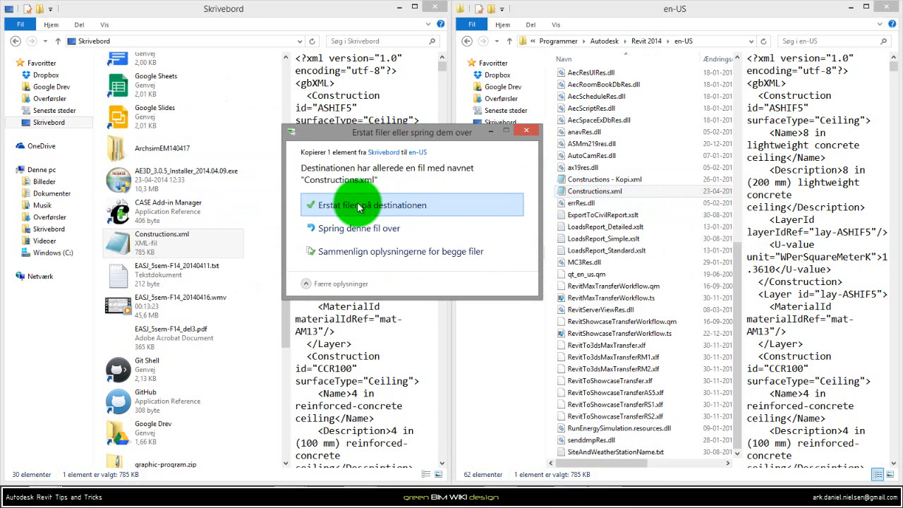
pyautogui.click(361, 205)
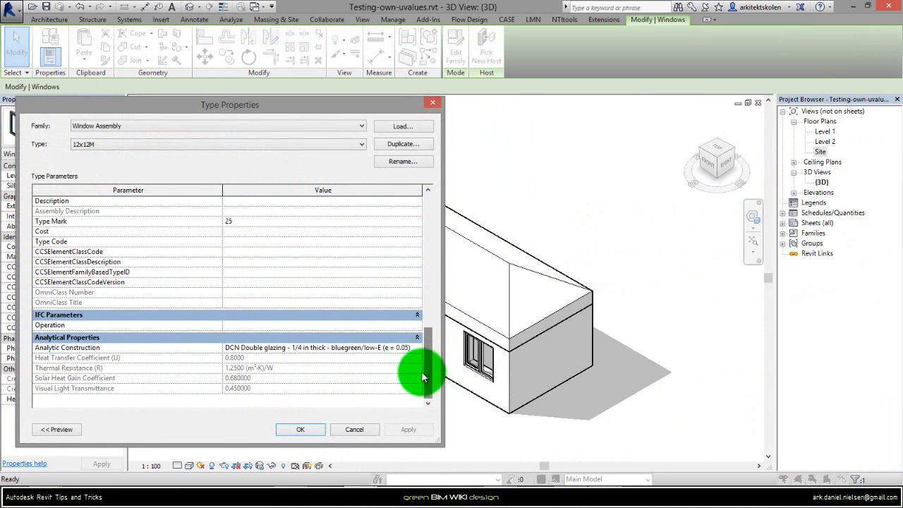
# - Browse the Analytic Construction list, then cancel Type Properties without changes
pyautogui.click(322, 347)
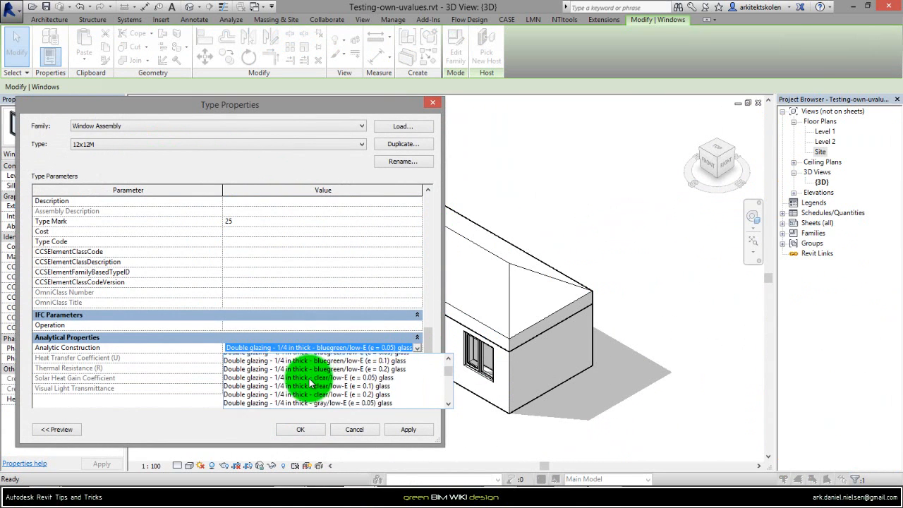
pyautogui.click(284, 400)
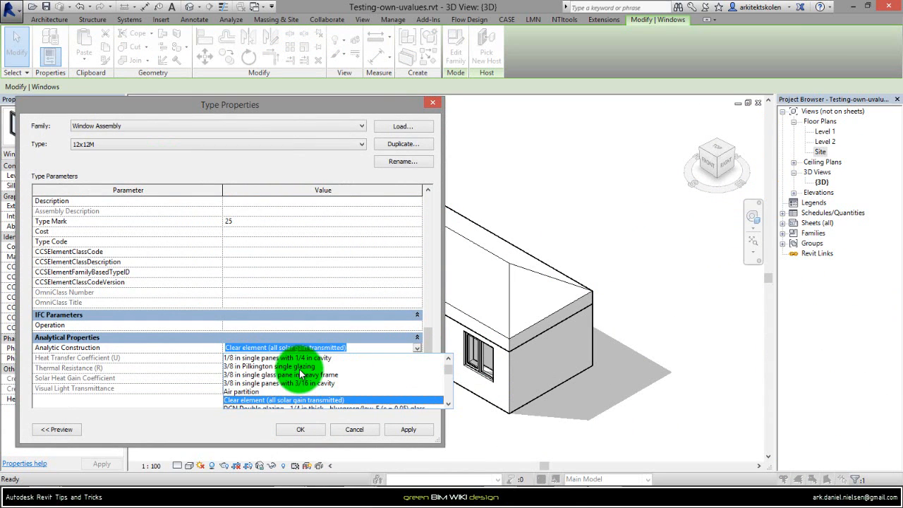
pyautogui.click(321, 400)
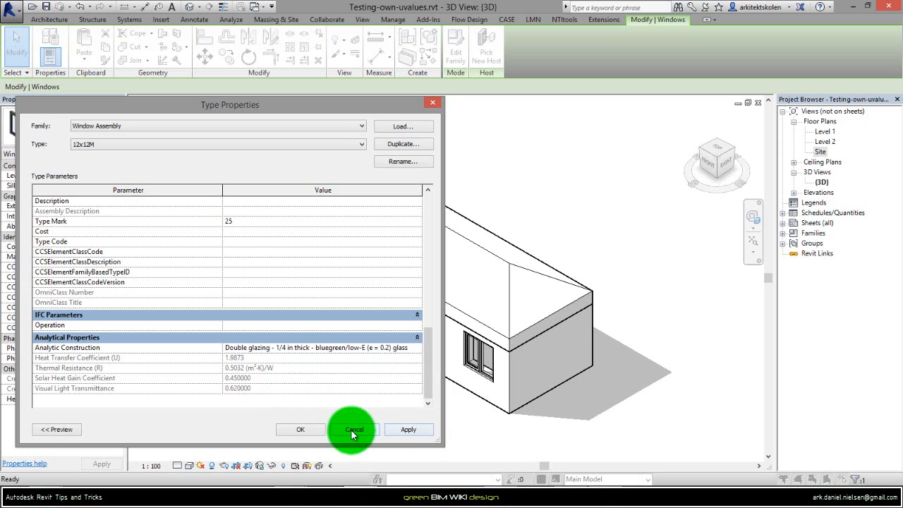
pyautogui.click(354, 430)
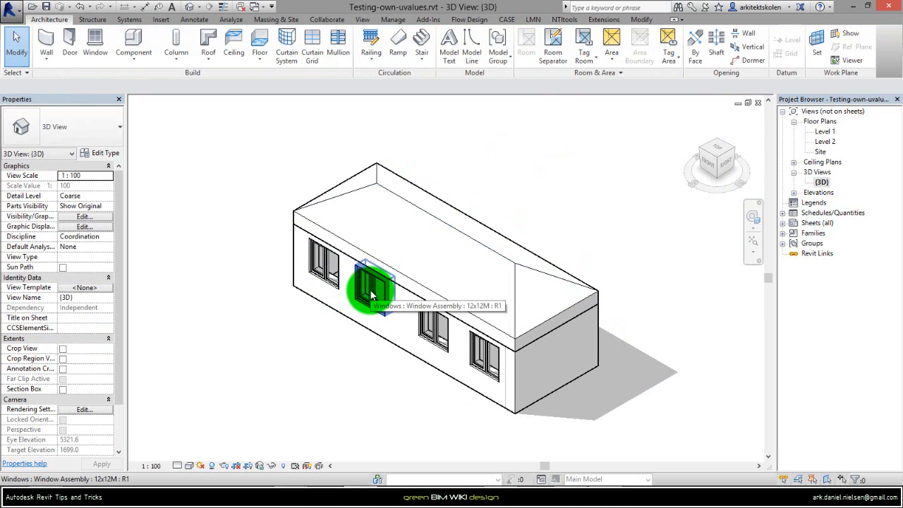
# - Set the 12x12M window type to 'Cuz - double-glazed windows - low-E - SHGC 0.78 - VT 0.50'
pyautogui.click(374, 283)
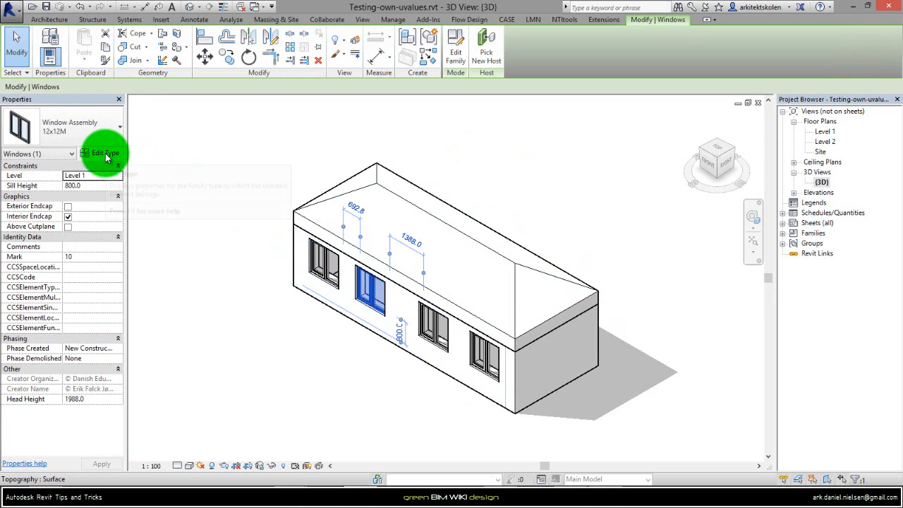
pyautogui.click(104, 153)
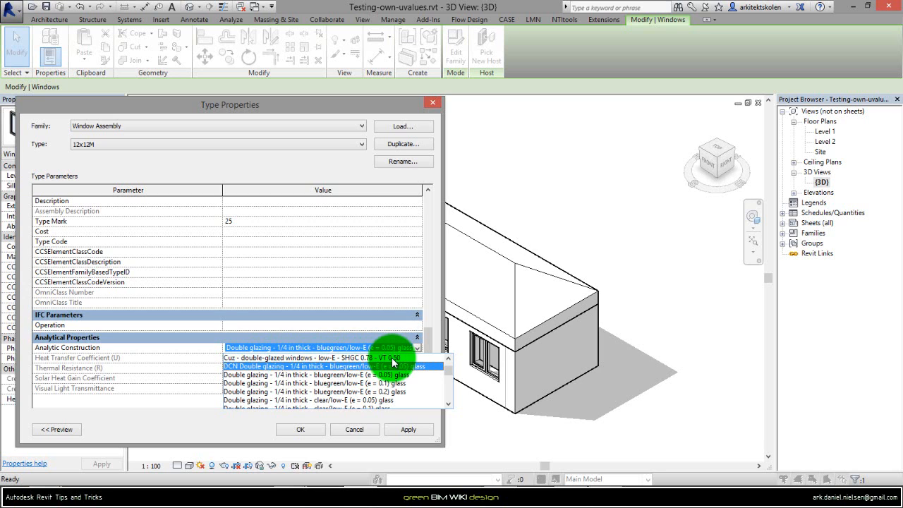
pyautogui.click(318, 357)
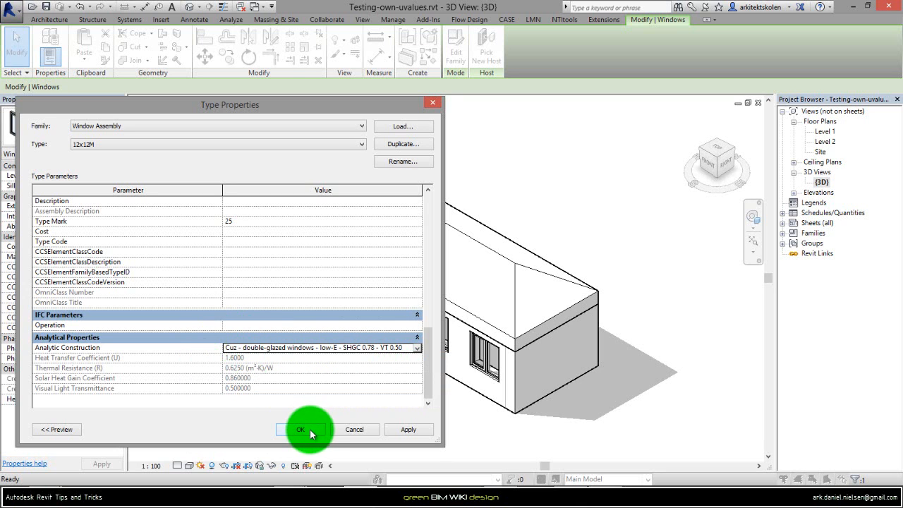
pyautogui.click(300, 429)
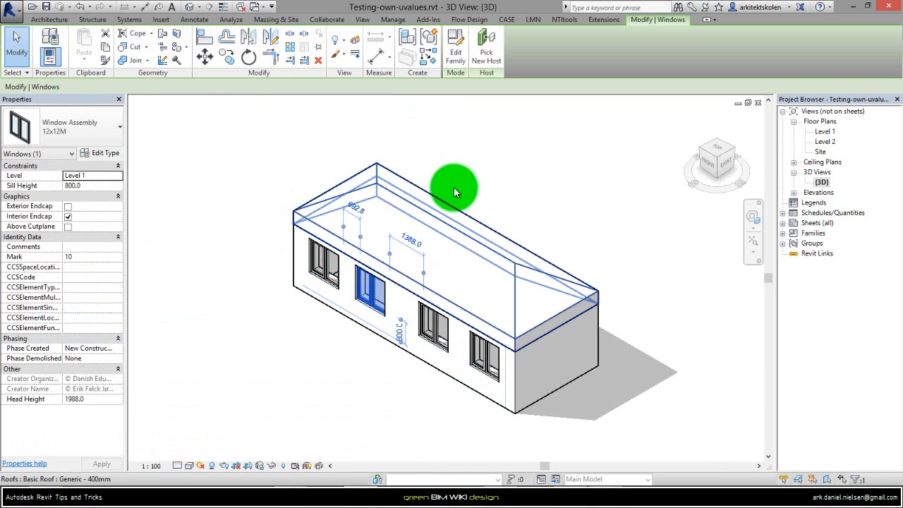